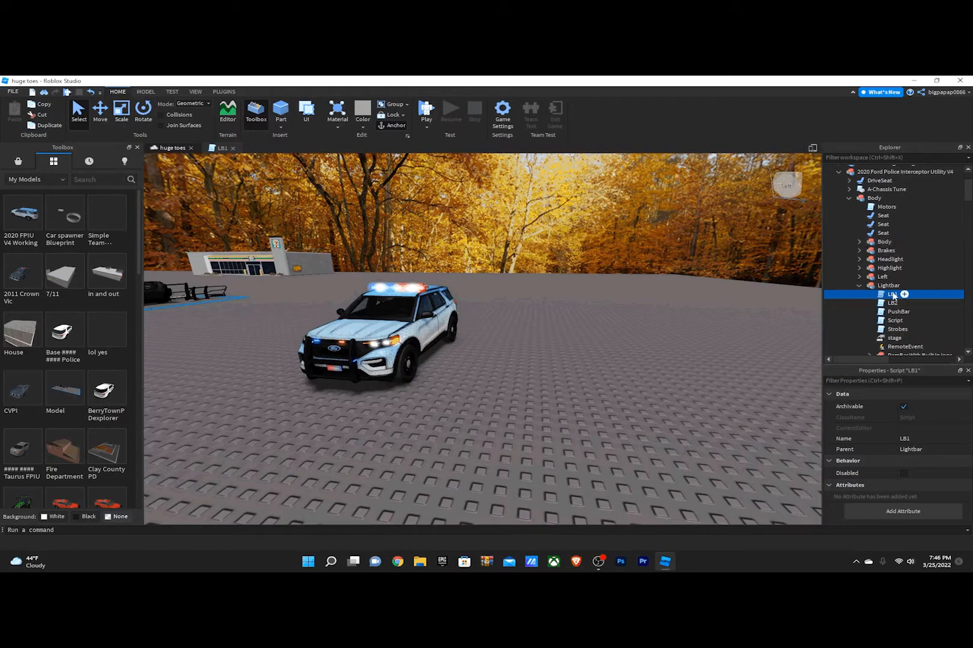
Open the LB1 script and scroll to the end of the stage 2 flash pattern
double_click(891, 294)
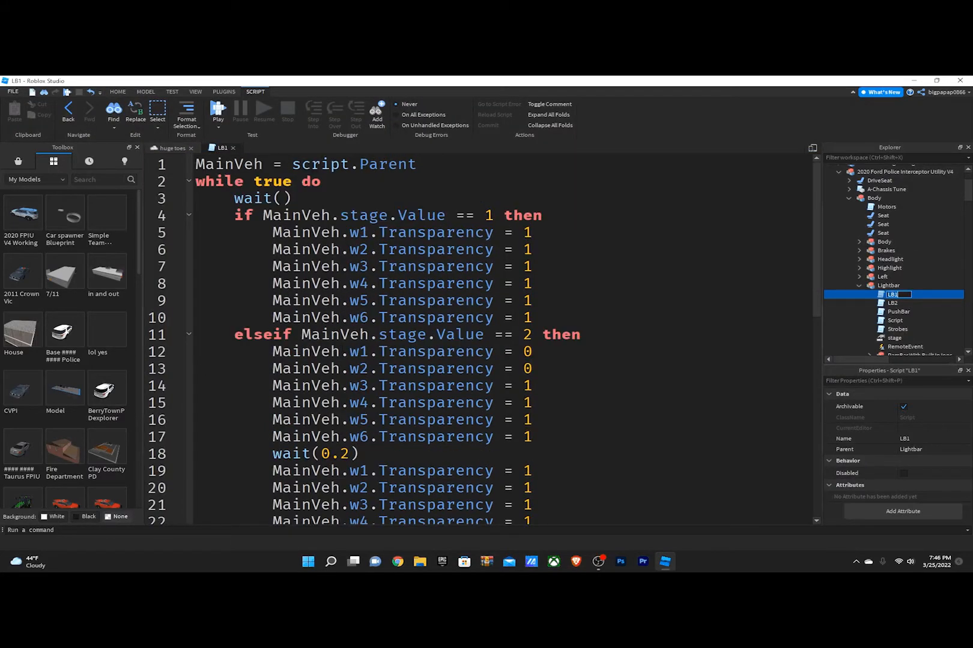
scroll(down, 3)
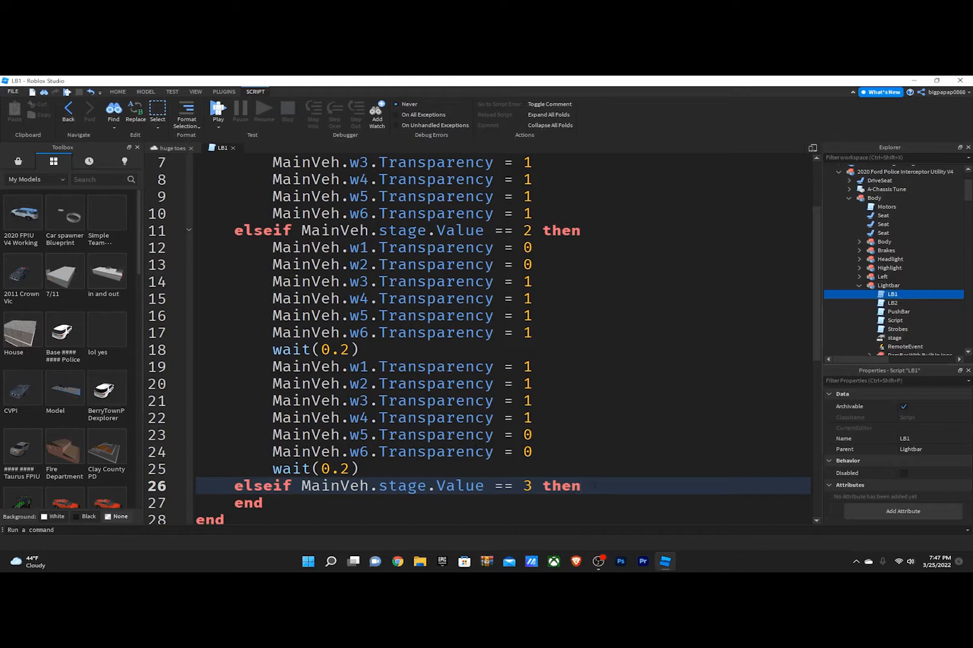
Write 'for loop = 1, 3 do' with a w3/w4-on frame, an all-off frame, and wait(0.04) each
text(for loop =)
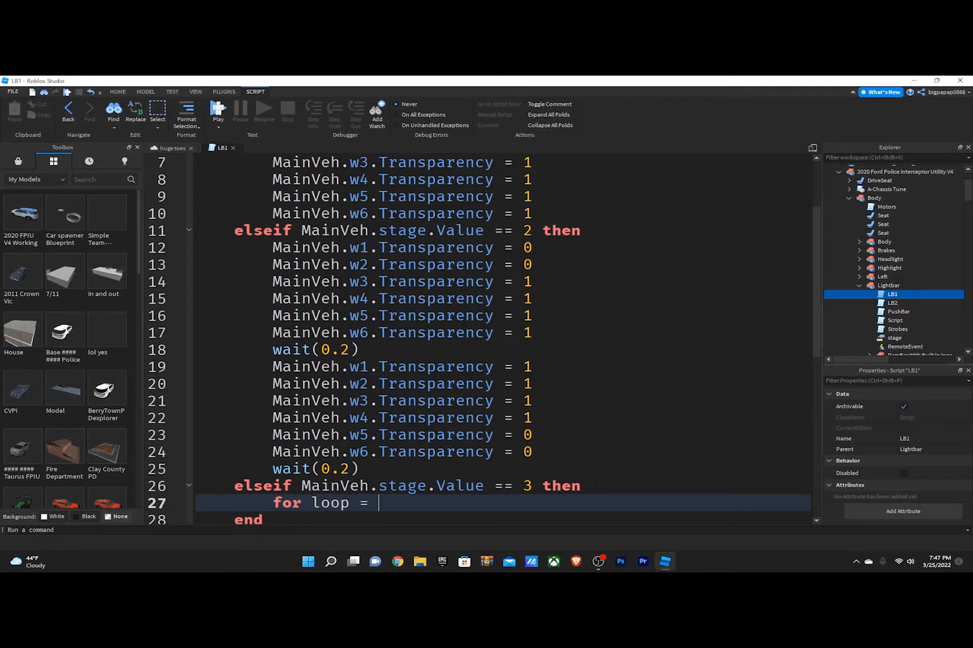
text(1,)
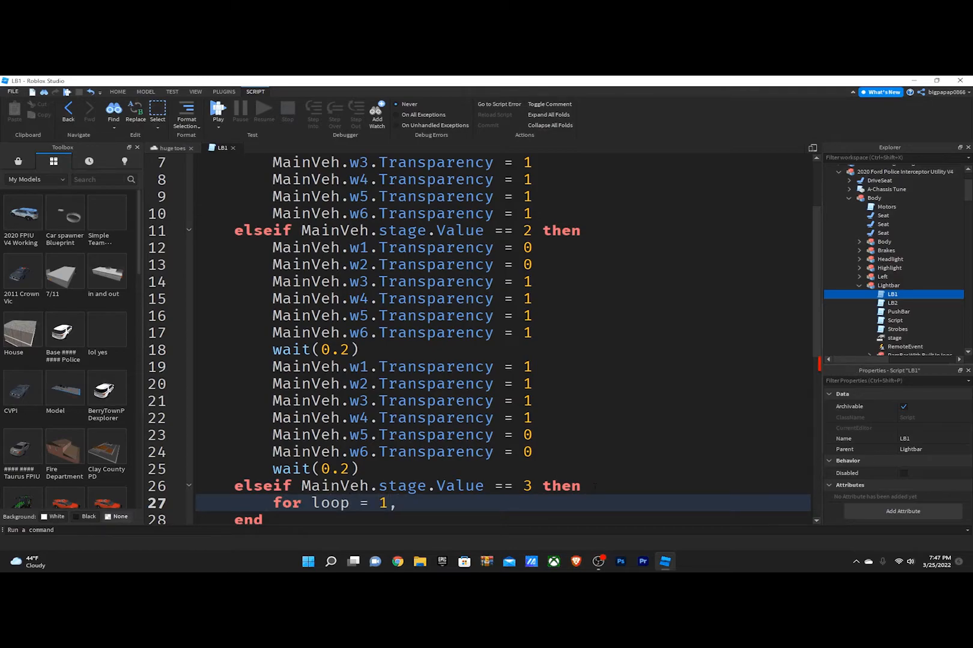
text(3 do)
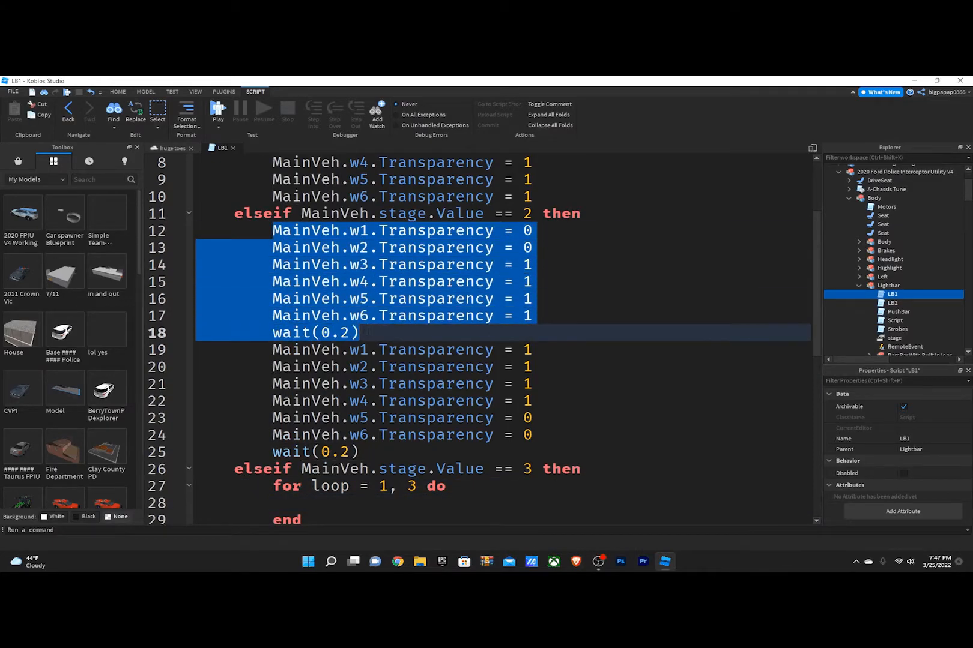
scroll(down, 3)
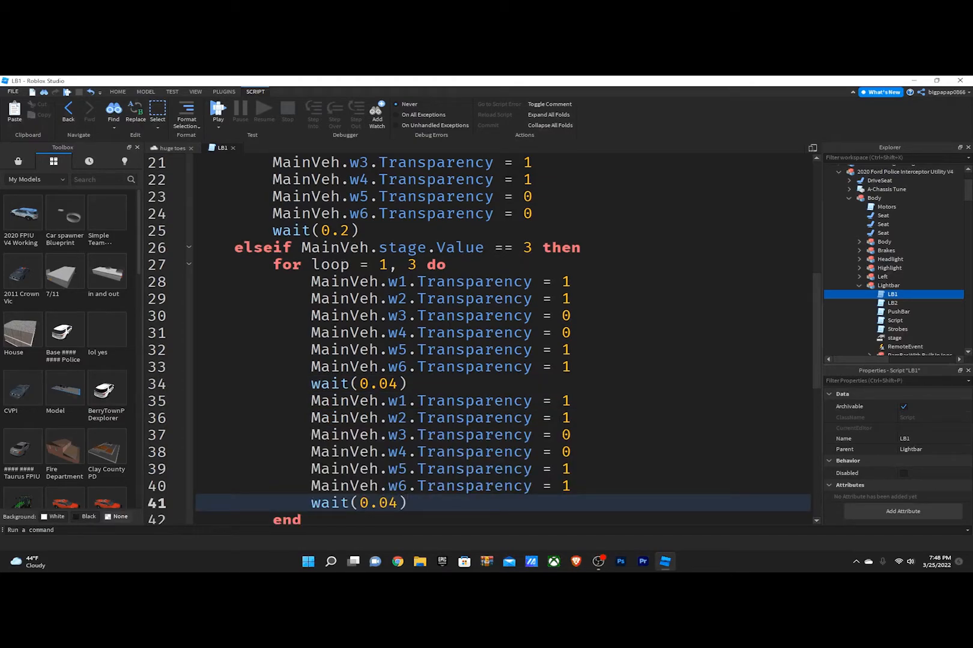
click(406, 504)
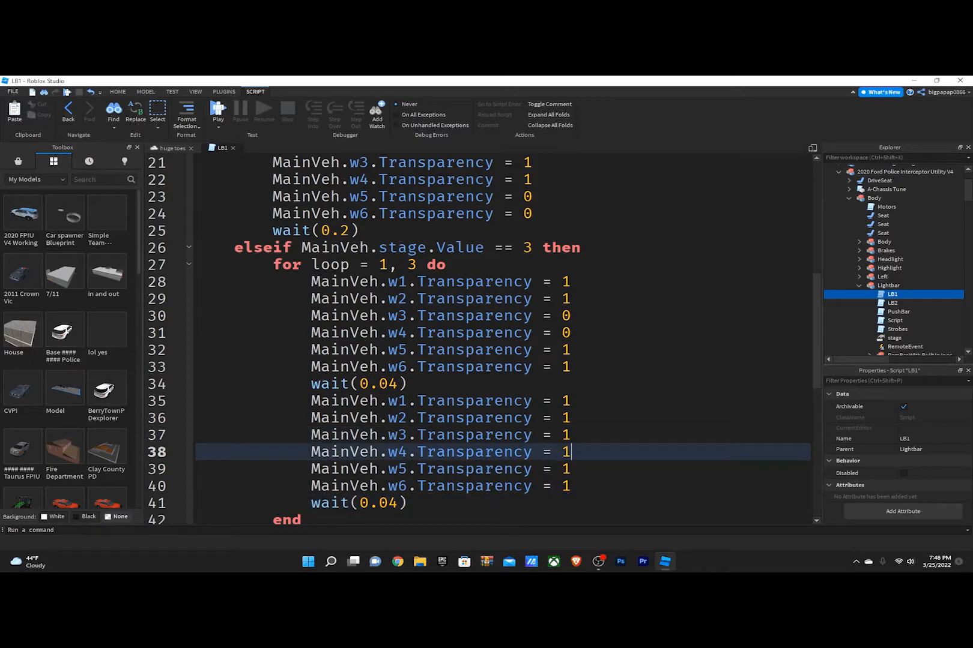
scroll(up, 3)
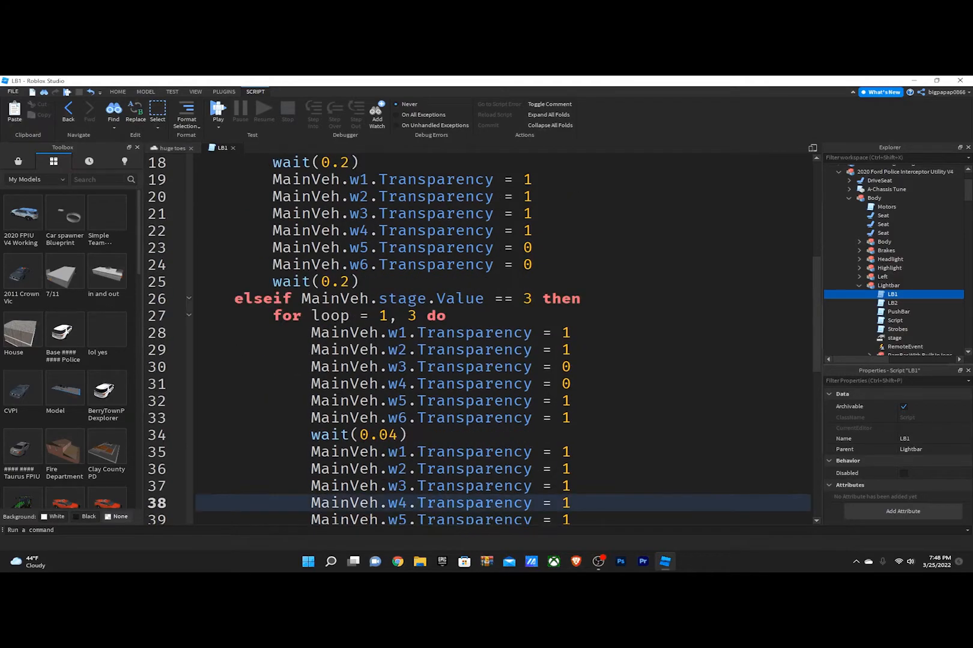
scroll(down, 3)
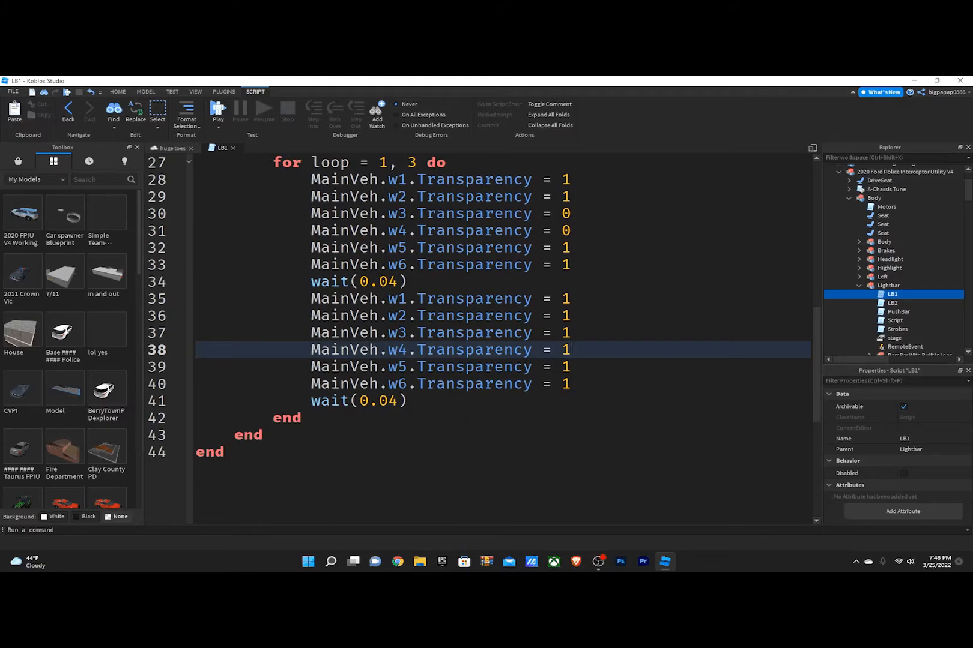
Start a second 'for loop = 1,3 do' after the first loop's end, lighting w1, w2, w5, w6
click(287, 418)
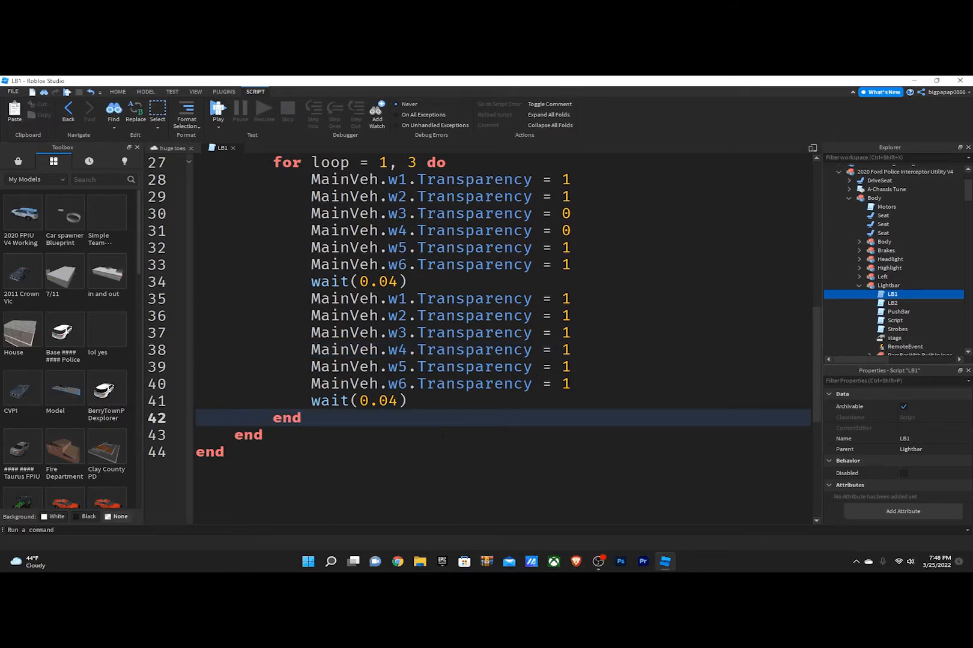
click(301, 418)
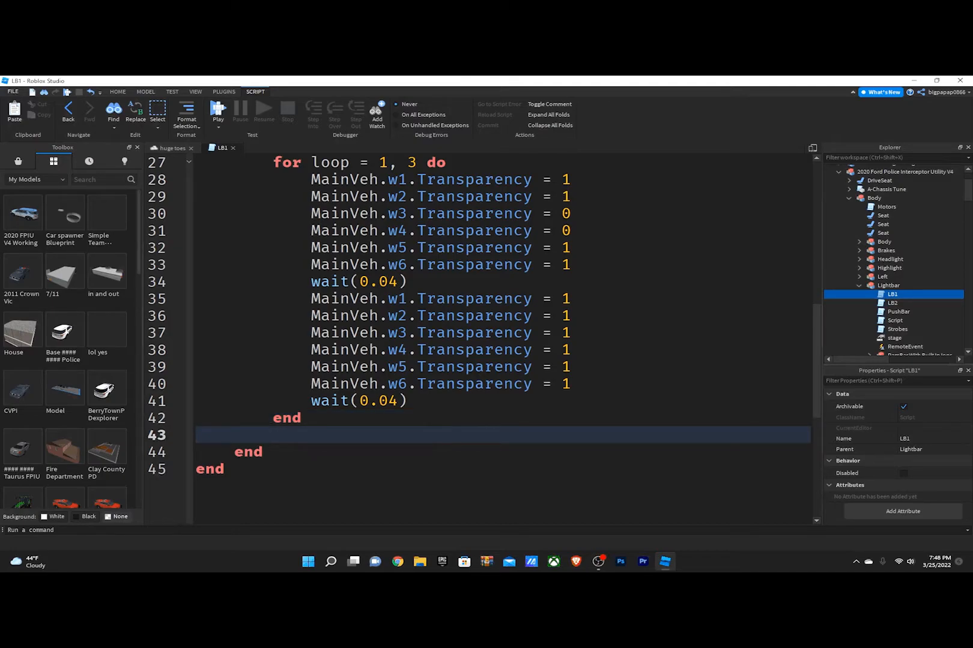
text(for loop =)
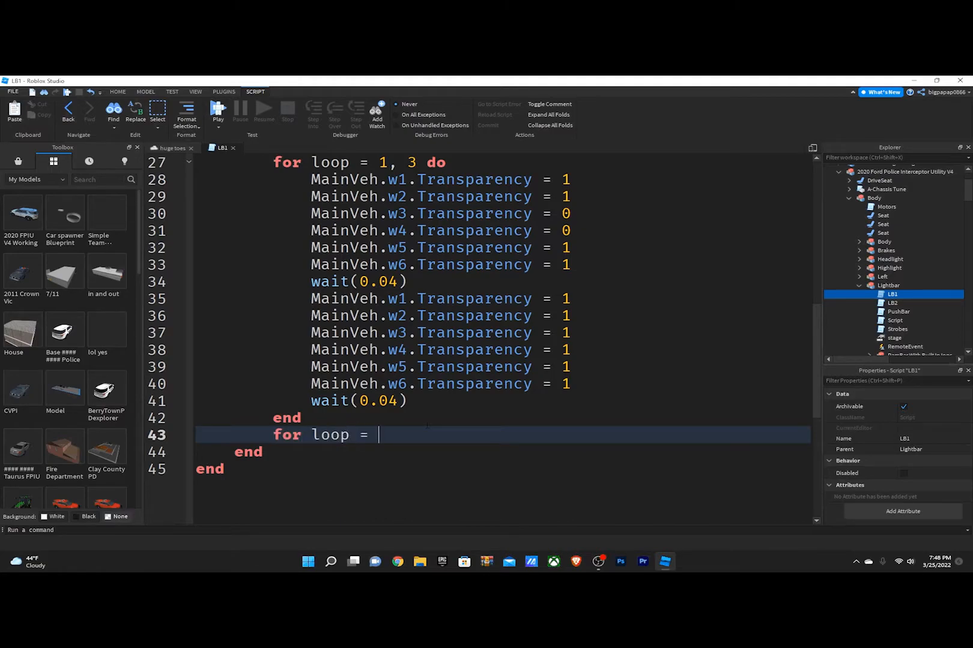
text(1,3)
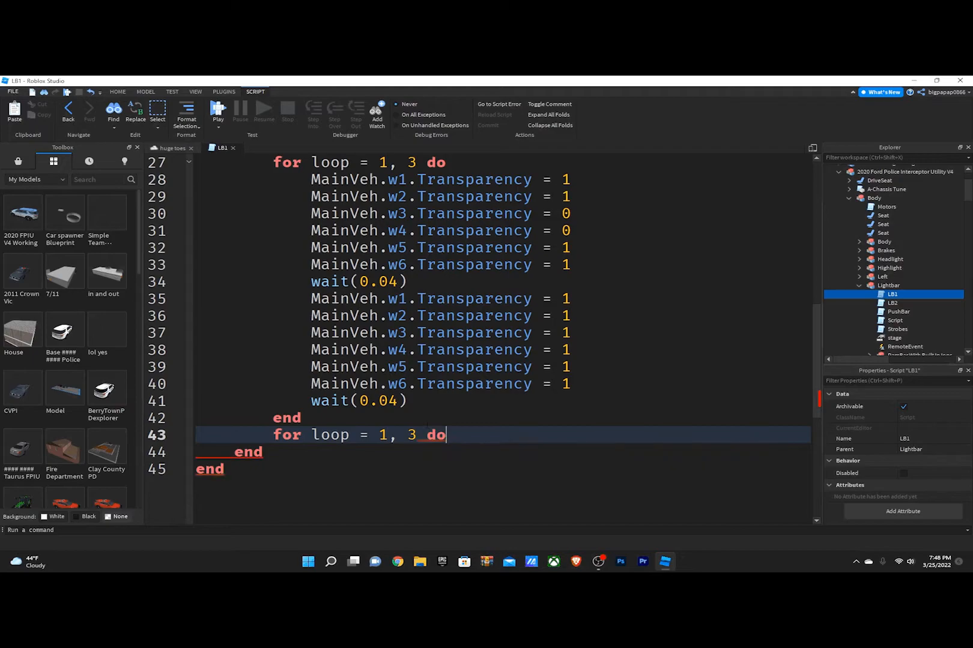
key(Return)
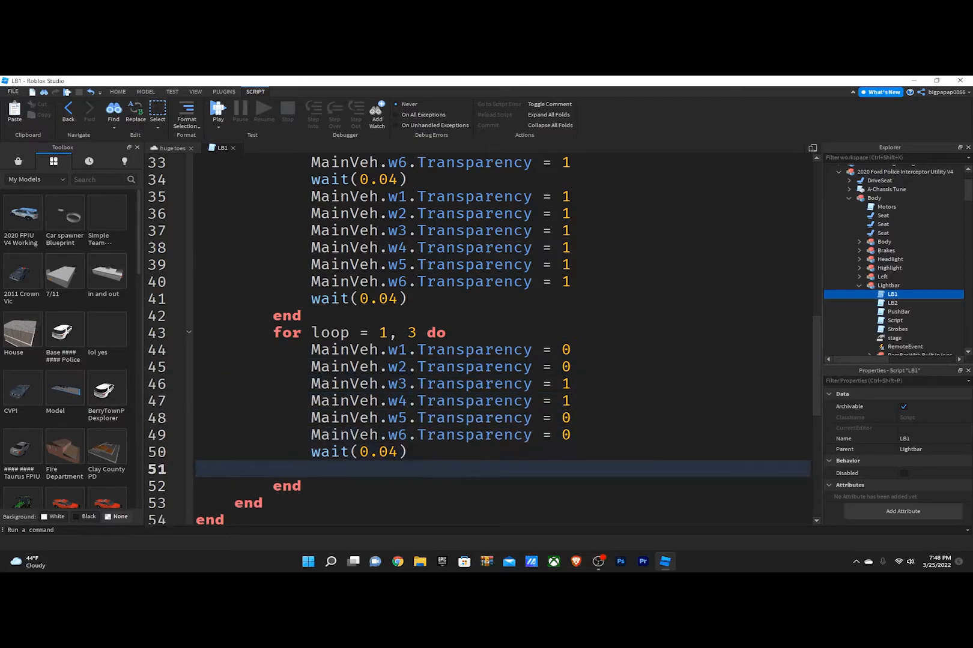
Add the second loop's all-off frame with w1–w6 Transparency 1 and wait(0.04)
click(314, 470)
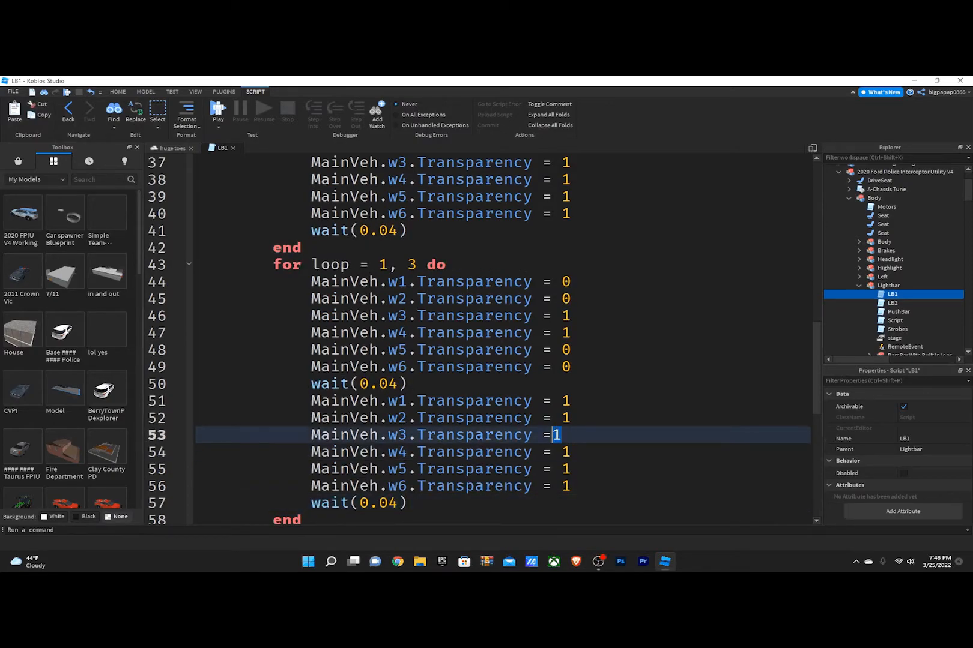
text(0)
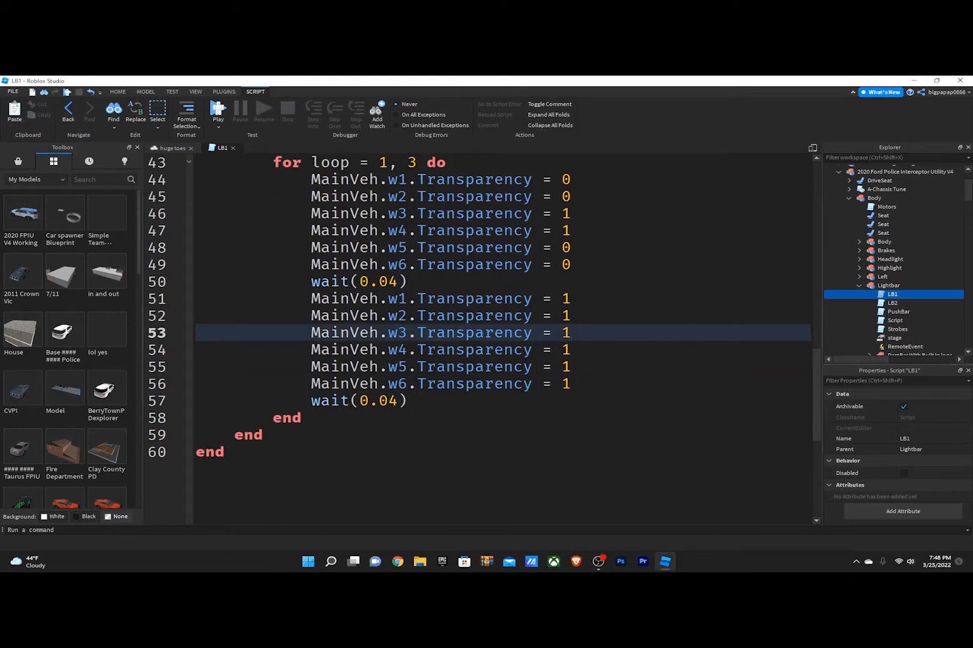
scroll(up, 3)
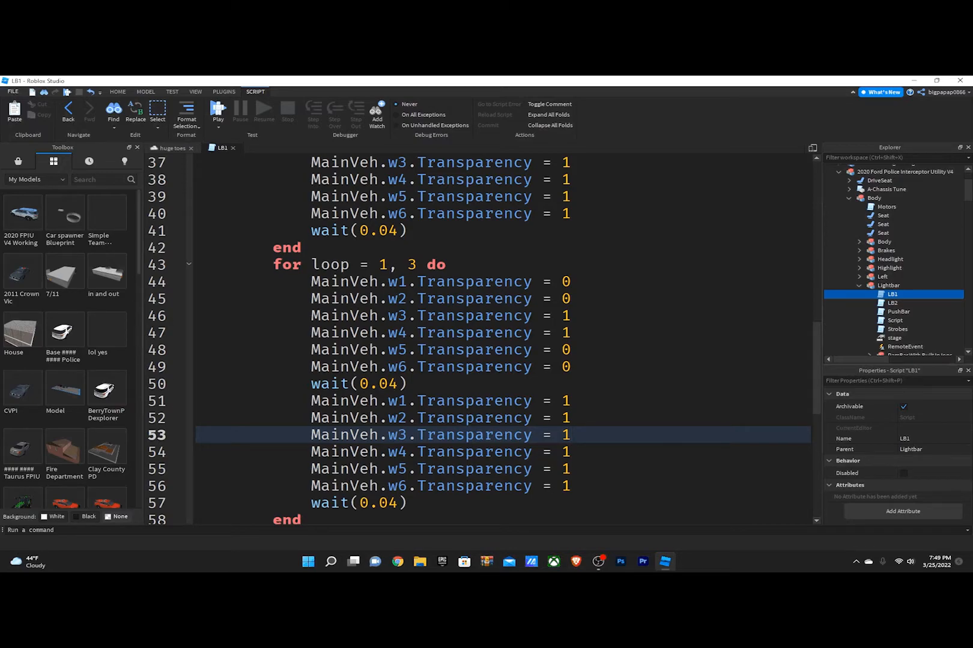
scroll(down, 3)
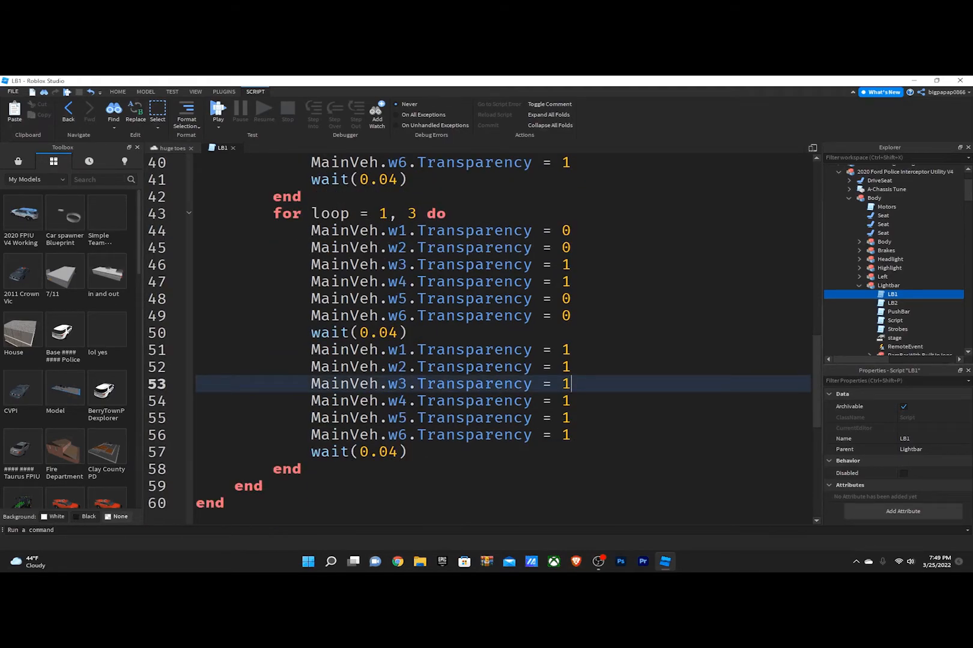
Add an else branch setting all six lights' Transparency to 1, then return to the SUV place
click(302, 470)
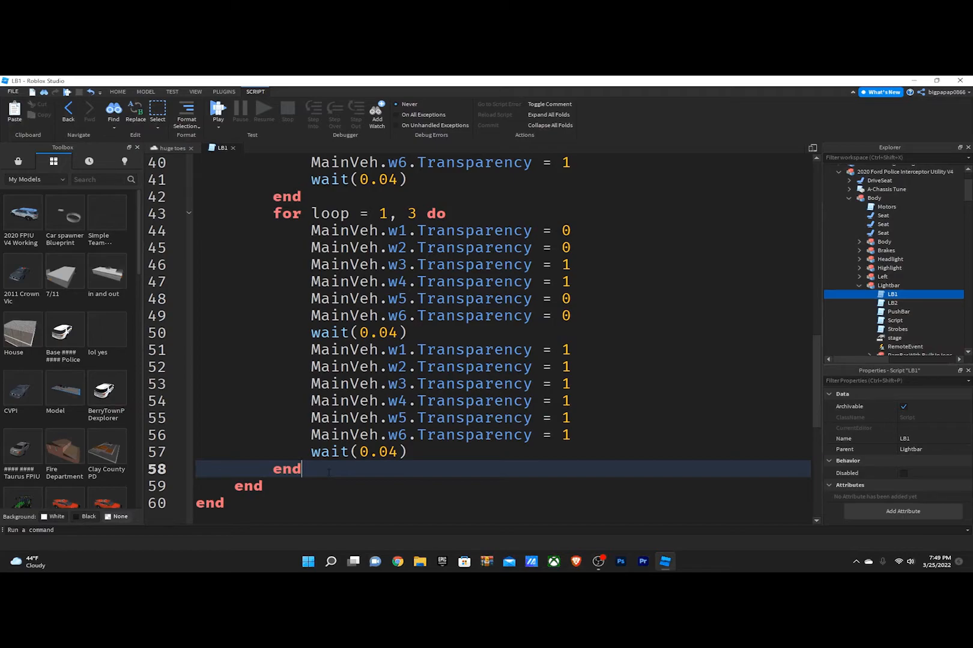
key(Return)
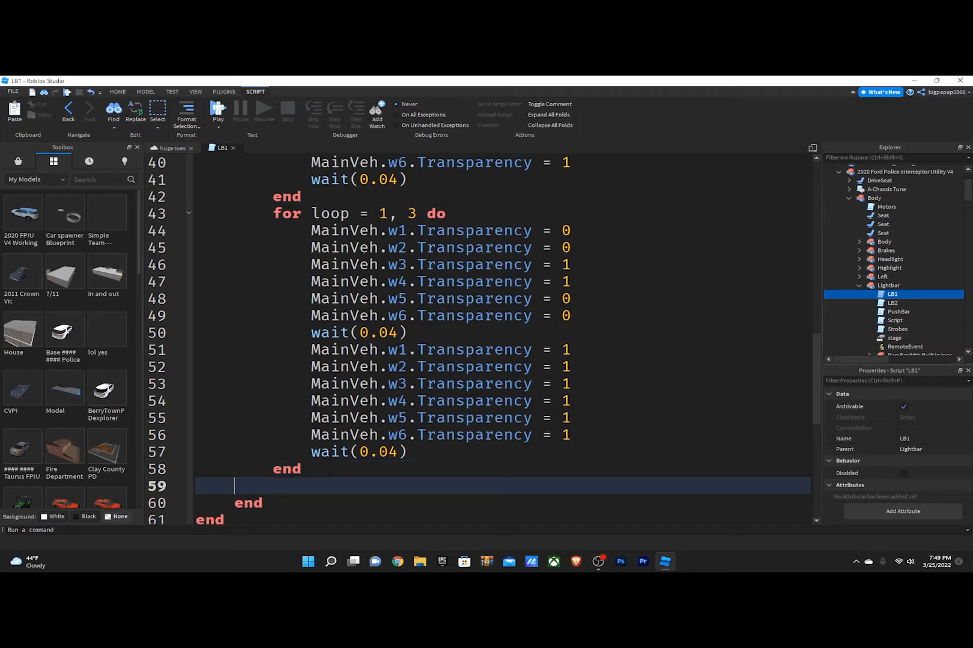
text(else)
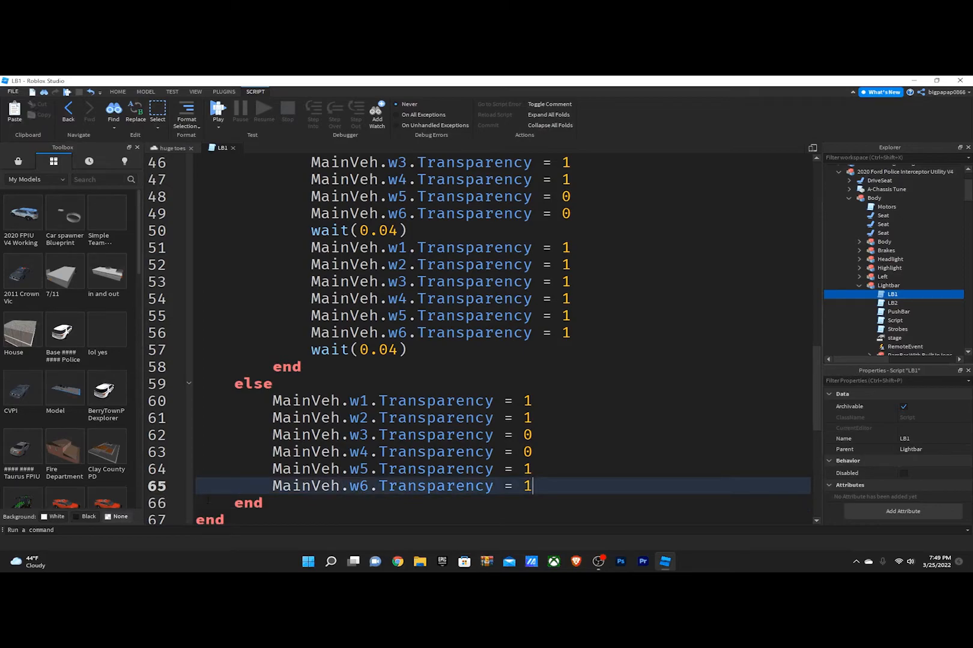
click(527, 434)
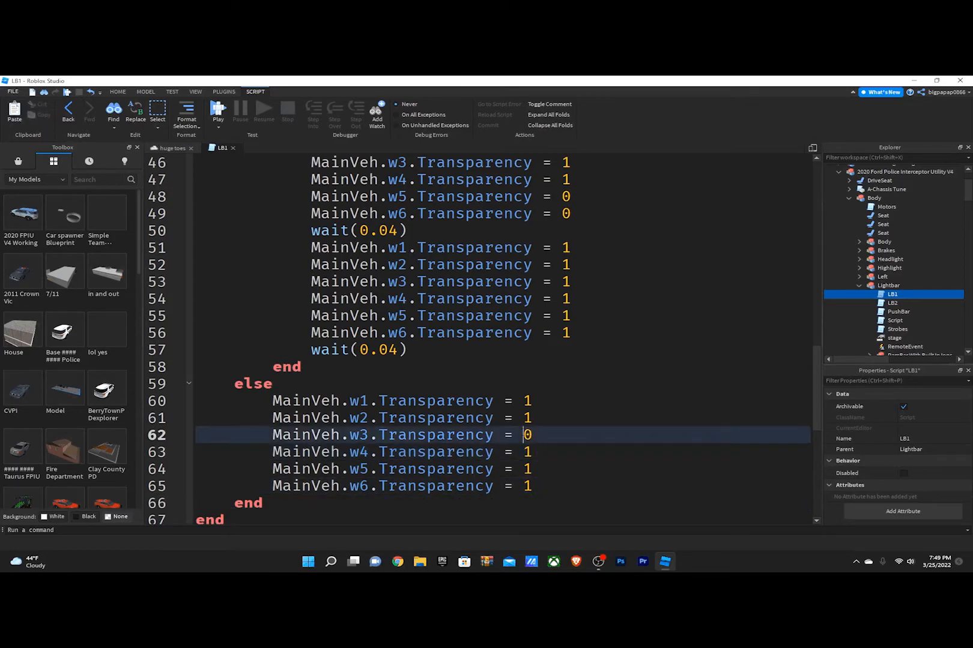
text(1)
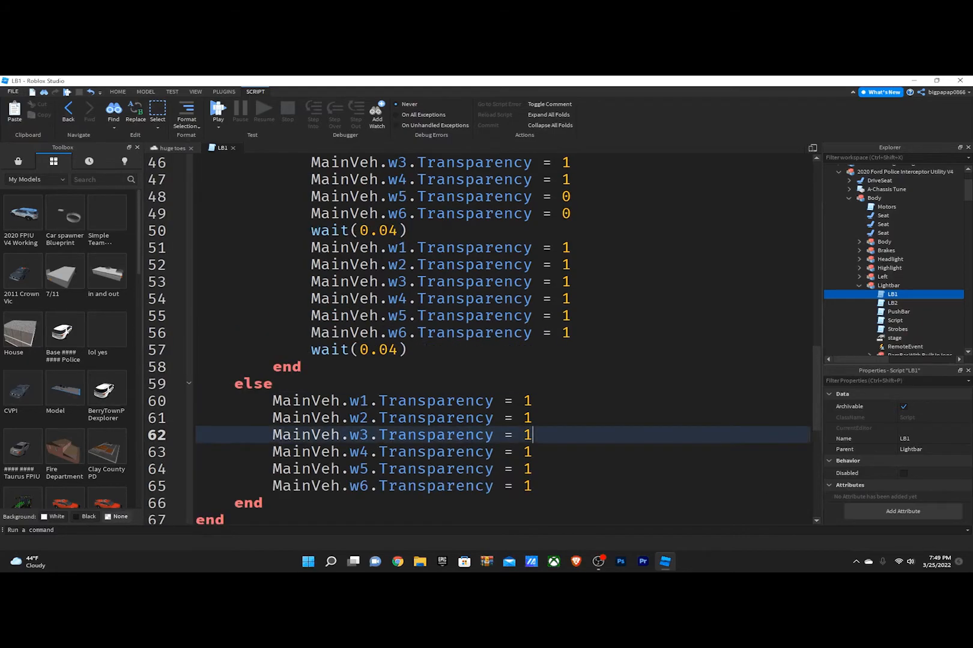
click(171, 148)
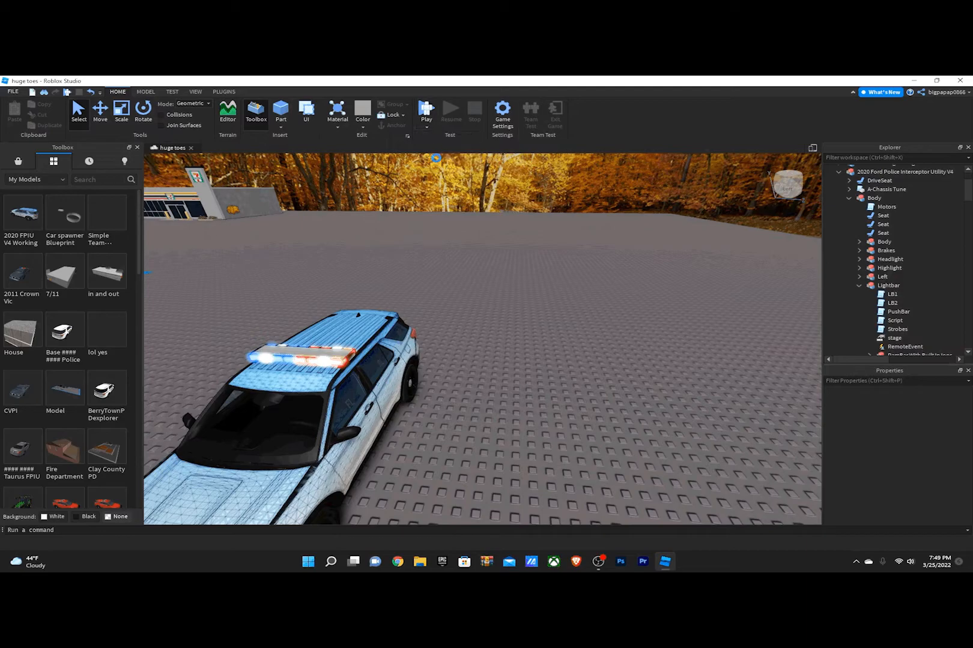
click(427, 114)
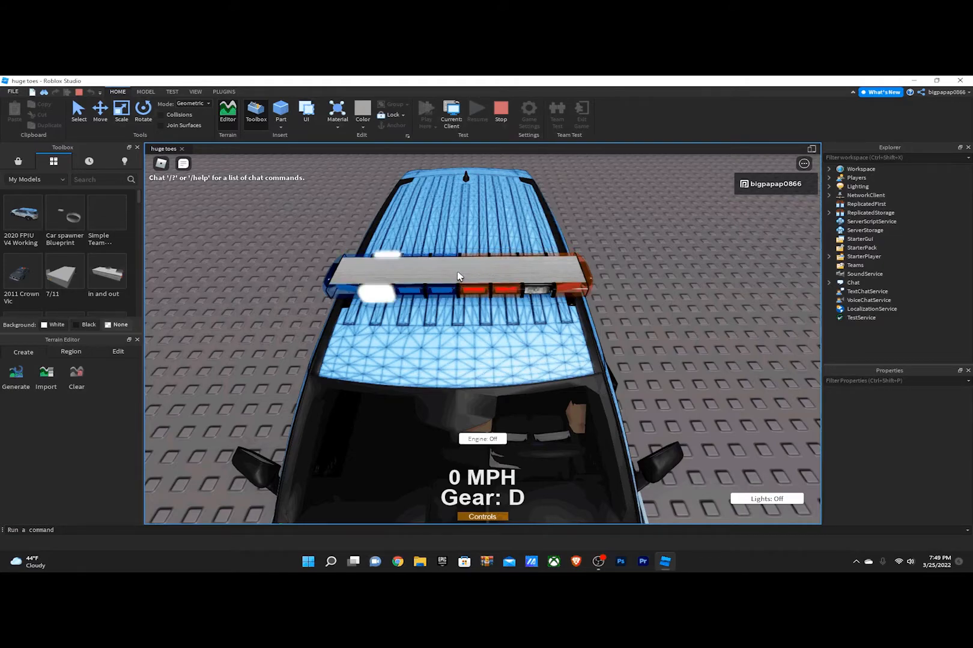
mouse_move(554, 281)
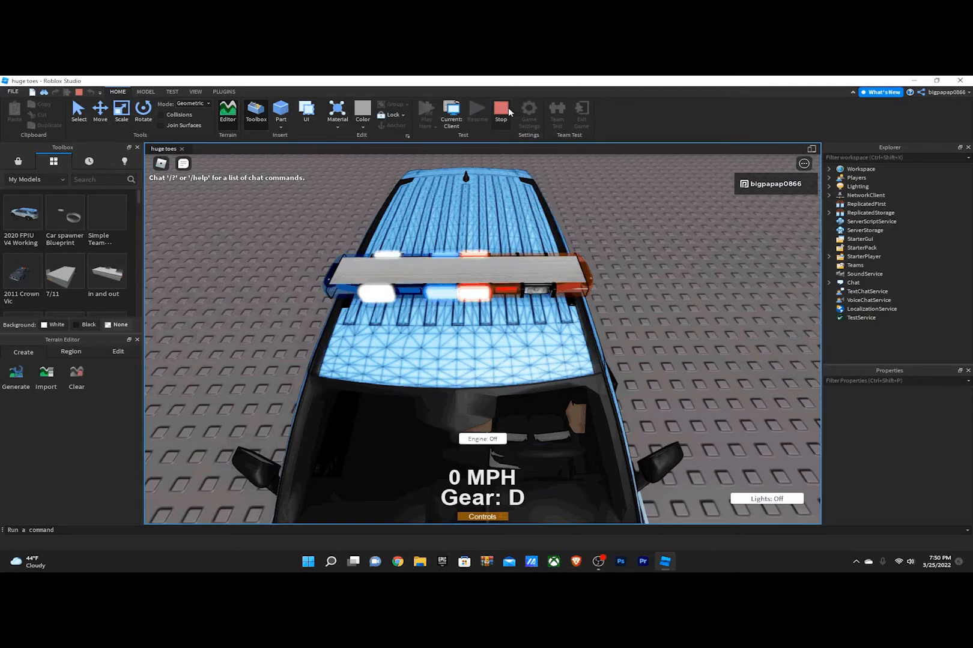
click(500, 112)
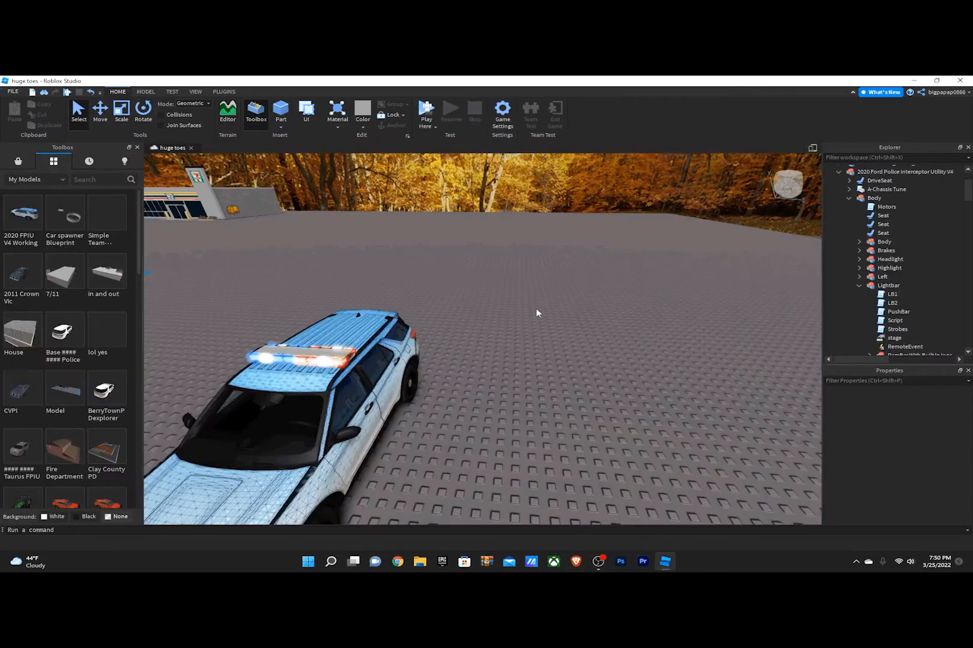